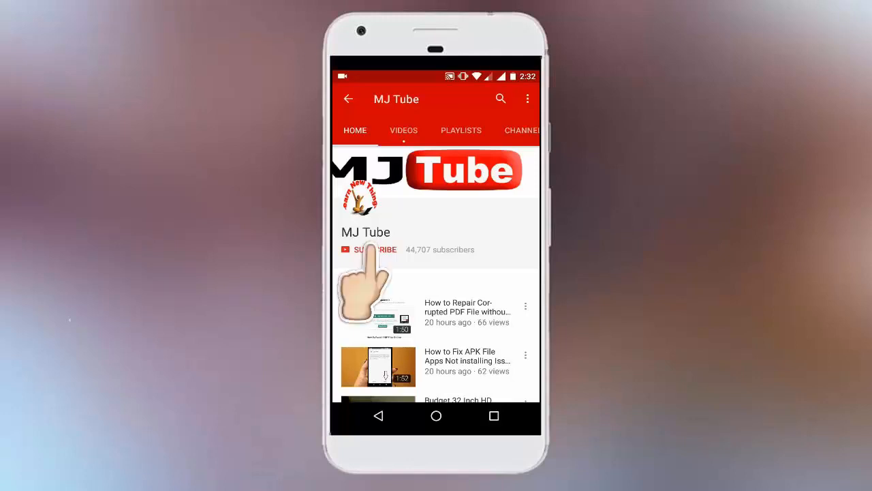
# Launch Edge on the Google home page and pin Google to the taskbar from the ... menu.
pyautogui.click(368, 249)
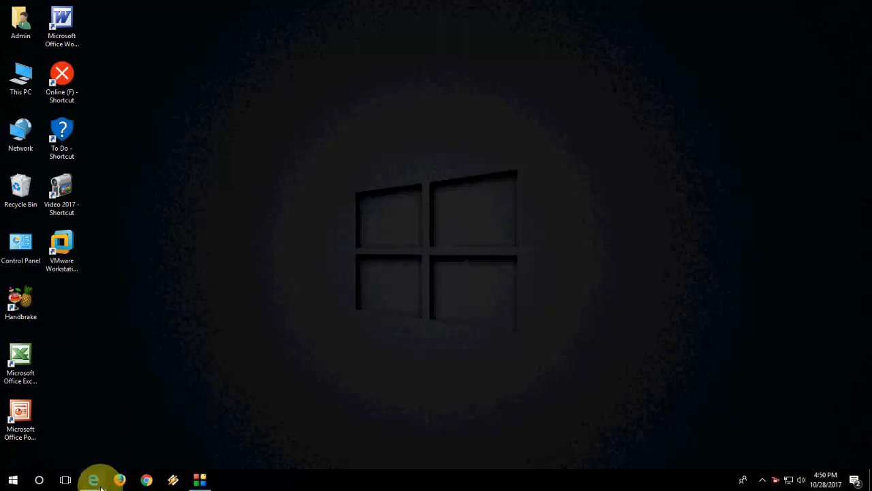
pyautogui.click(93, 480)
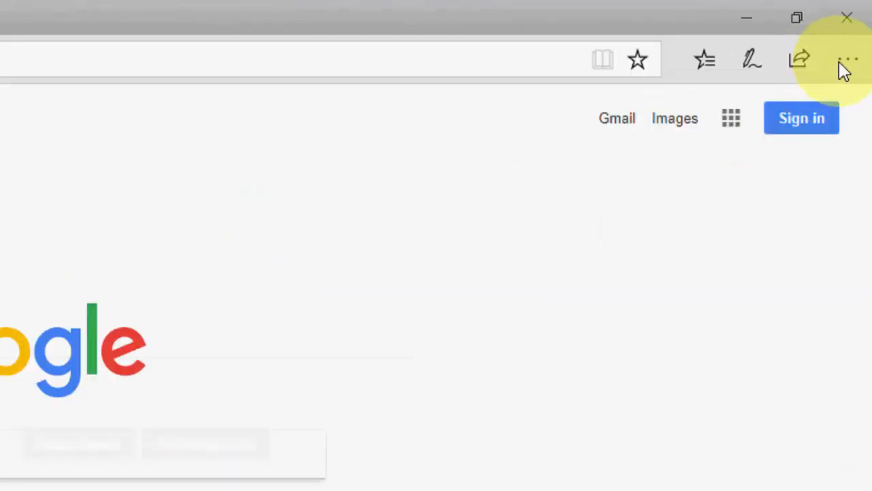
pyautogui.click(848, 60)
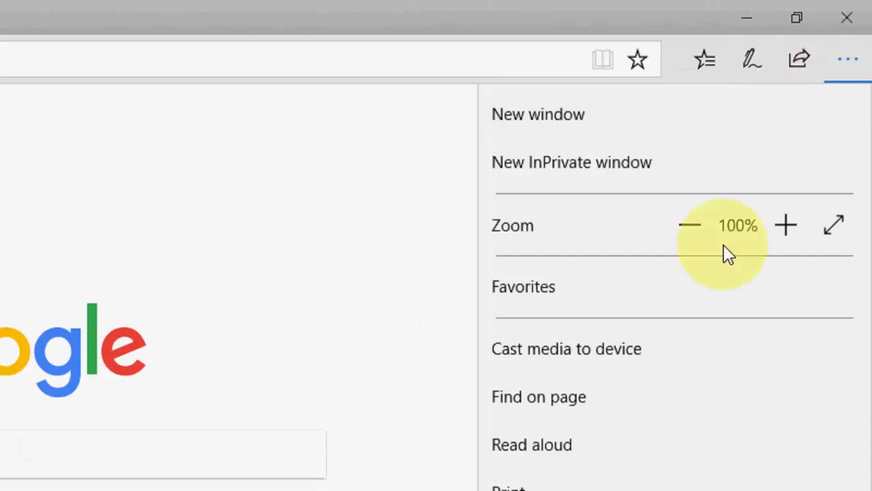
pyautogui.scroll(-3)
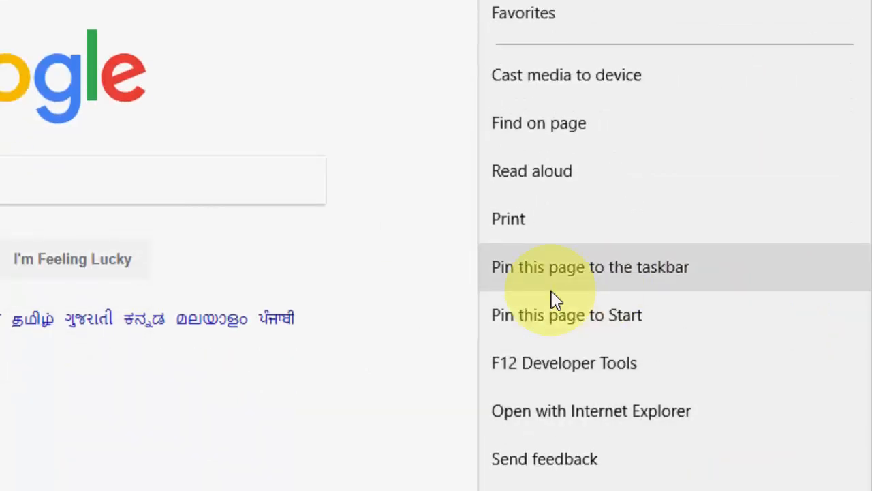
pyautogui.moveTo(552, 289)
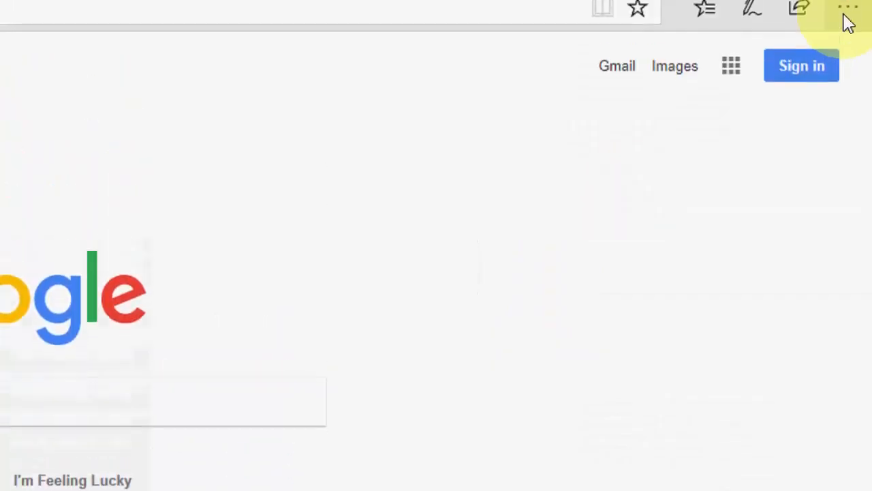
pyautogui.click(848, 8)
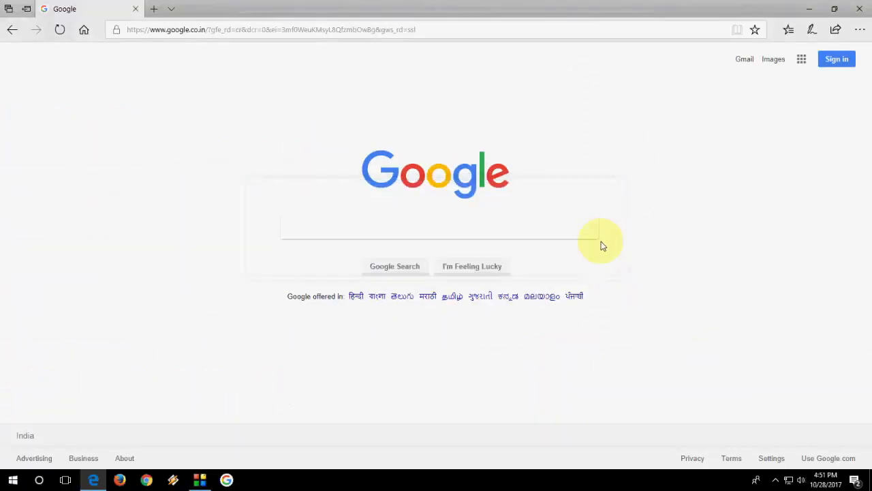
pyautogui.moveTo(226, 480)
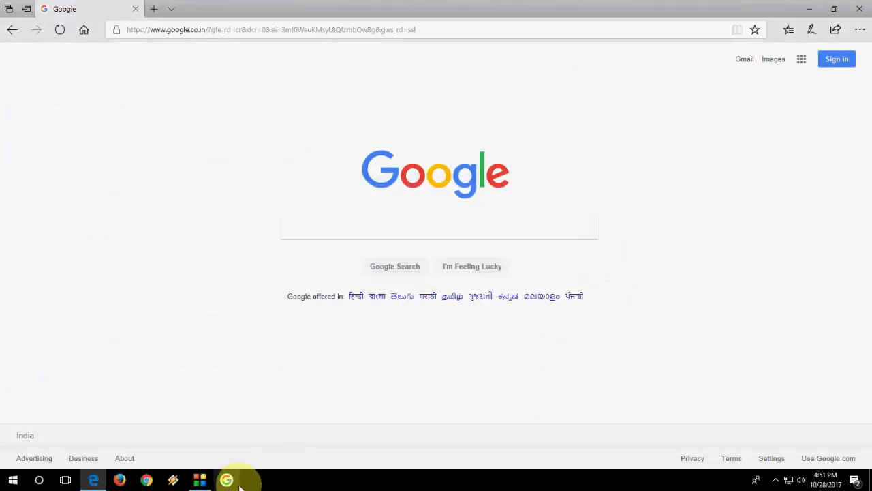
# Briefly show the Start menu to confirm the Google pin, then dismiss it.
pyautogui.click(12, 479)
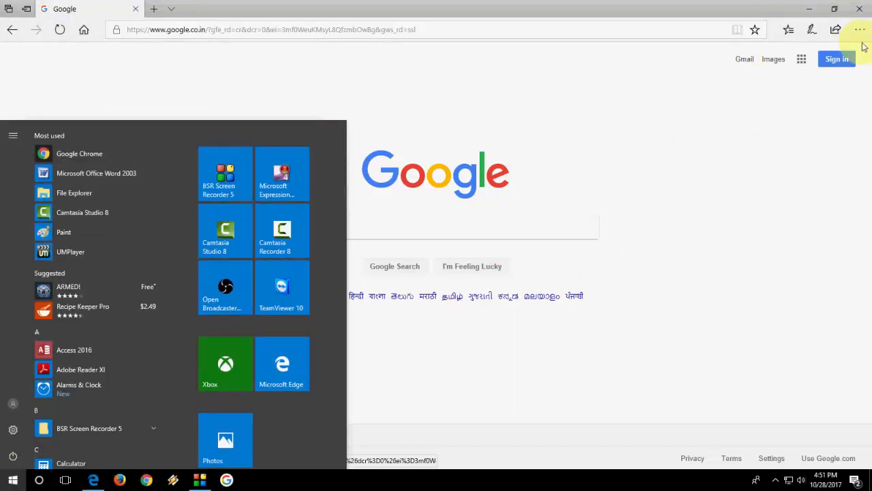
pyautogui.click(858, 30)
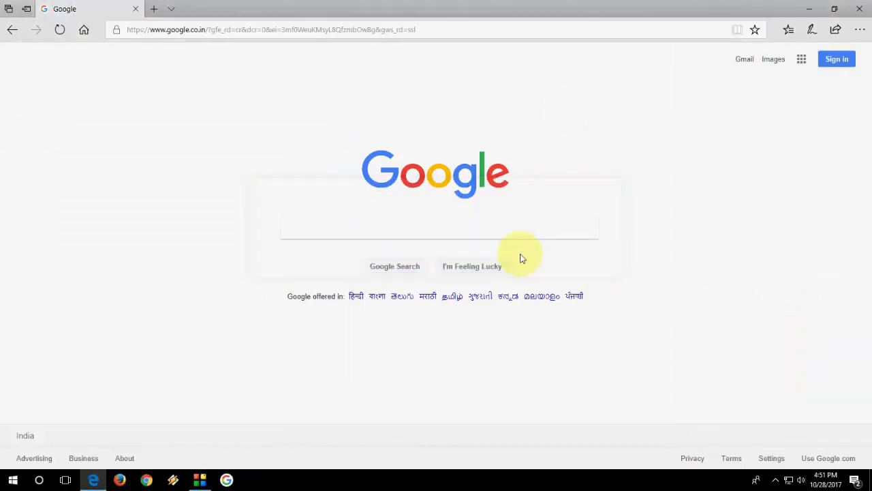
pyautogui.click(13, 480)
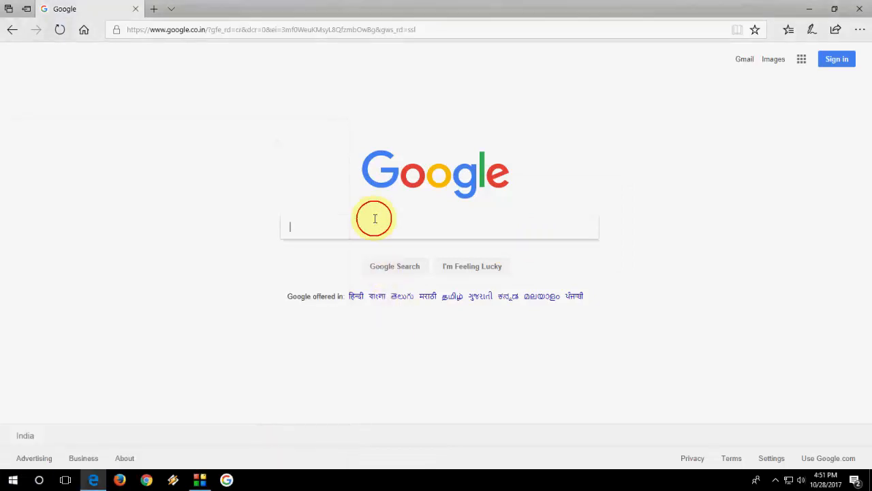
# Search Google for bsocialshine and open the Learn New Things blog result in a new tab.
pyautogui.write('boscials')
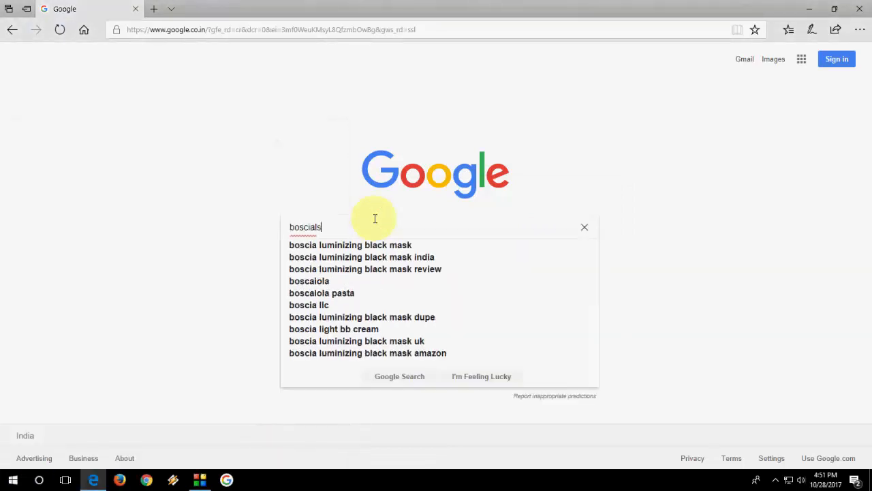
pyautogui.press('enter')
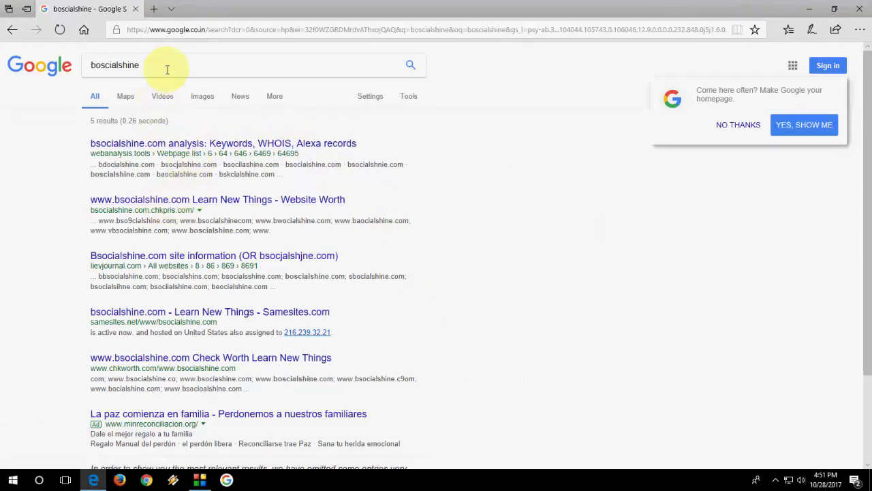
pyautogui.write('ba')
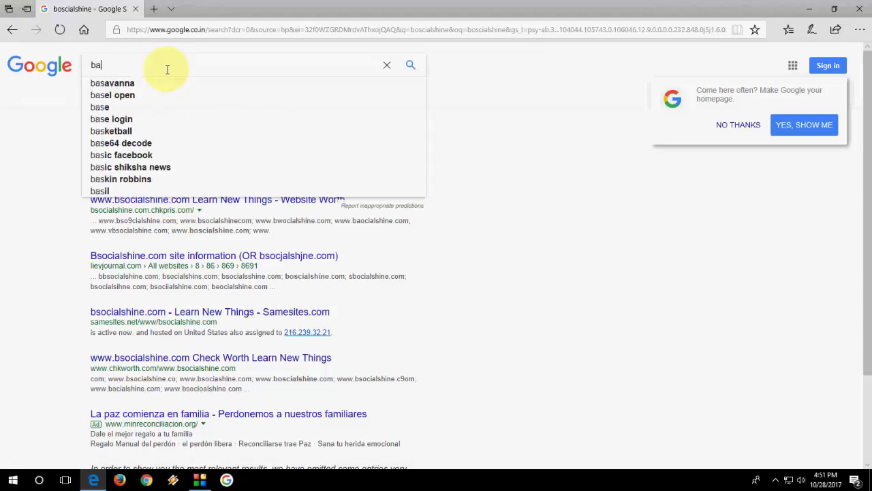
pyautogui.rightClick(123, 143)
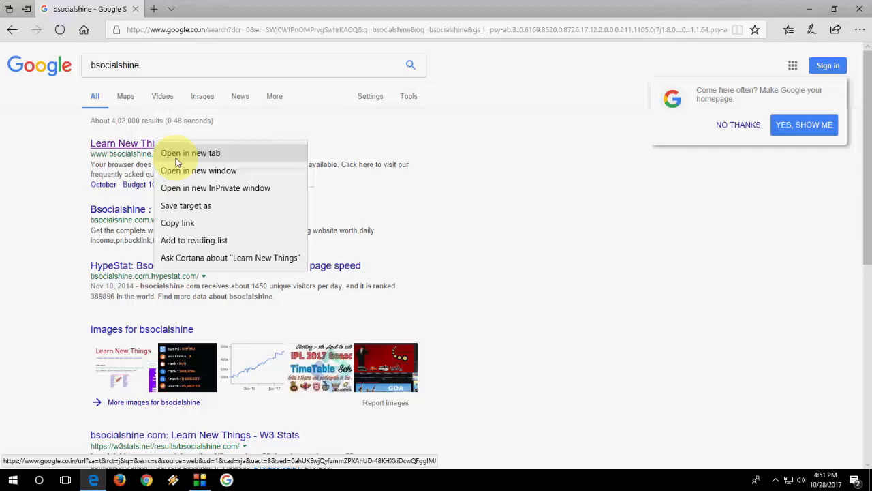
pyautogui.click(189, 152)
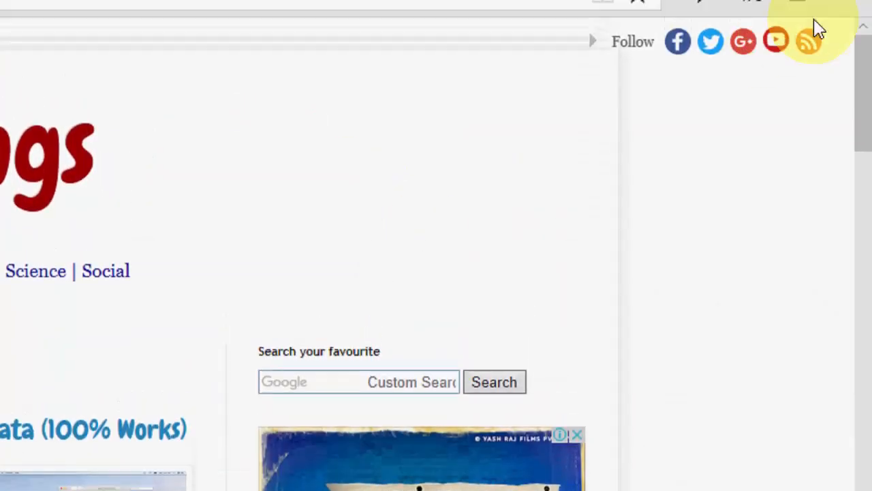
# Pin the Learn New Things blog to the taskbar and close the Google tabs, confirming the close-tabs prompt.
pyautogui.click(815, 7)
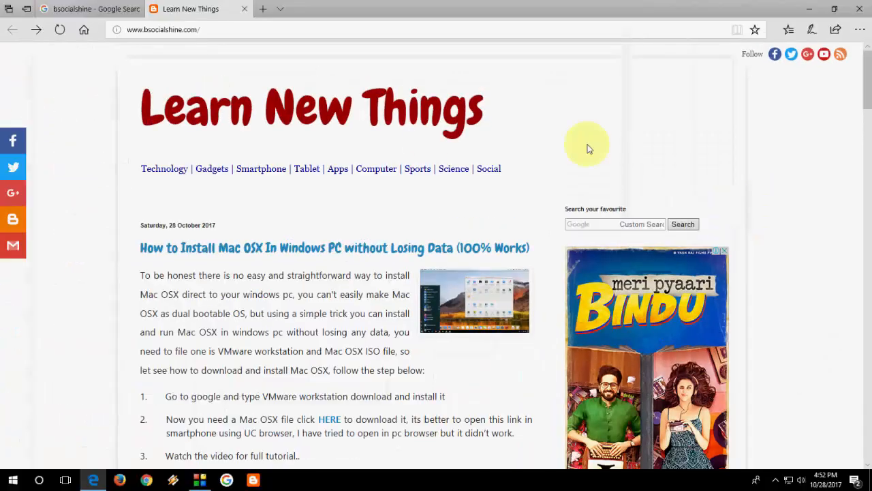
pyautogui.click(858, 8)
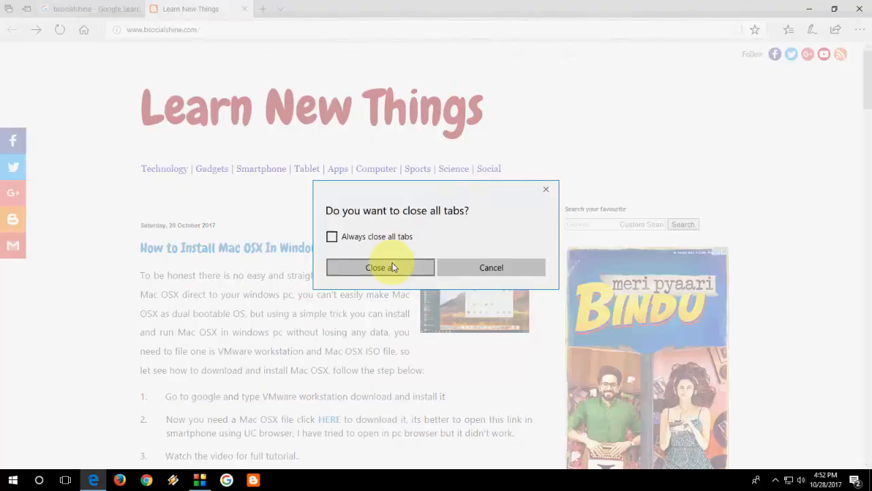
pyautogui.click(381, 266)
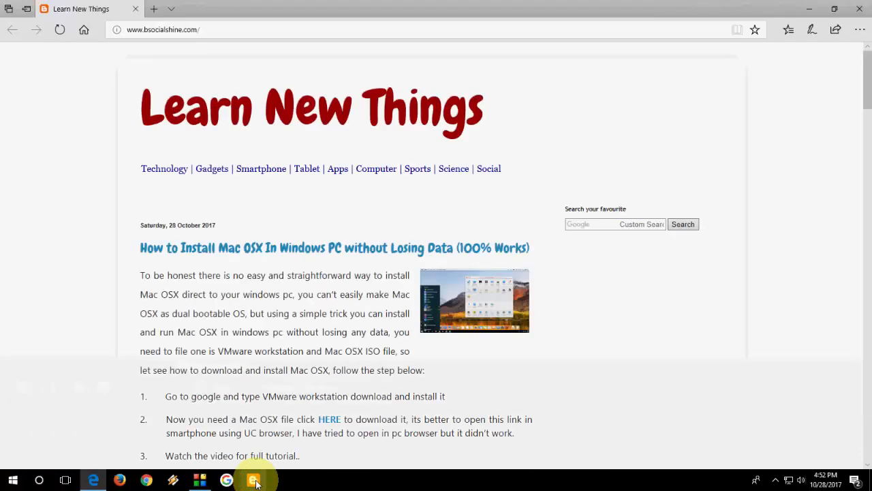
# Show and dismiss the Start menu, then relaunch the blog from its new taskbar pin.
pyautogui.click(12, 480)
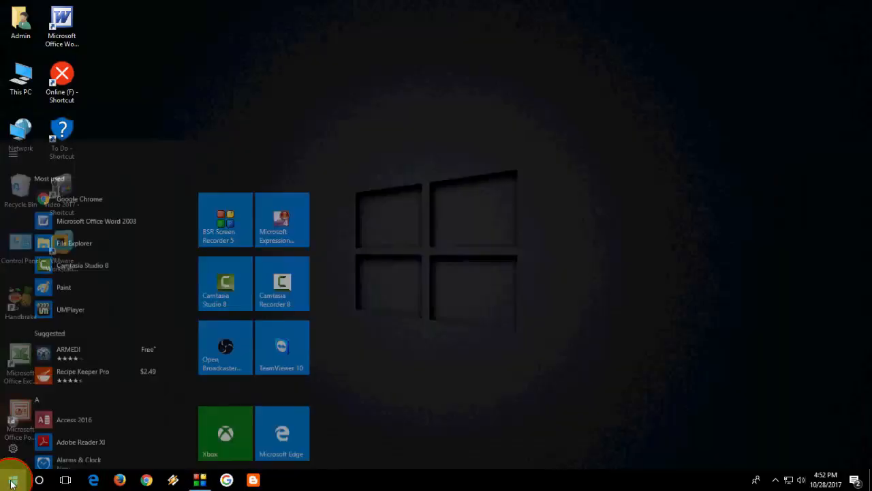
pyautogui.click(12, 480)
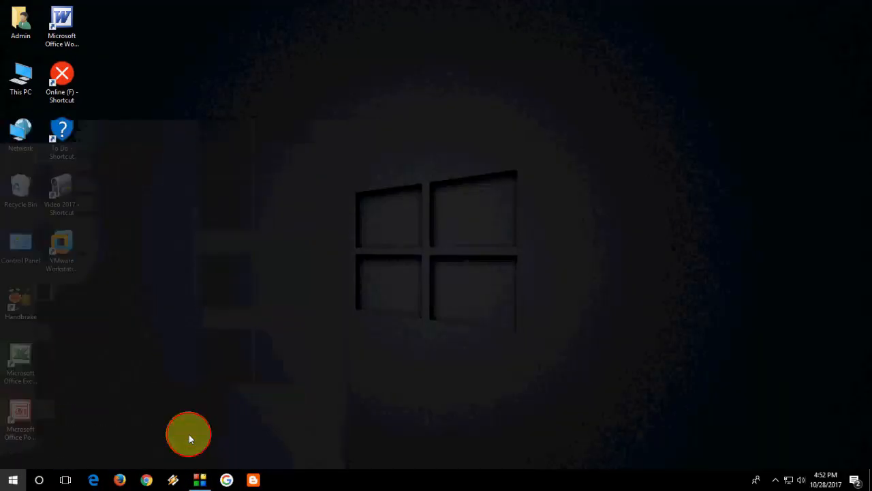
pyautogui.click(93, 480)
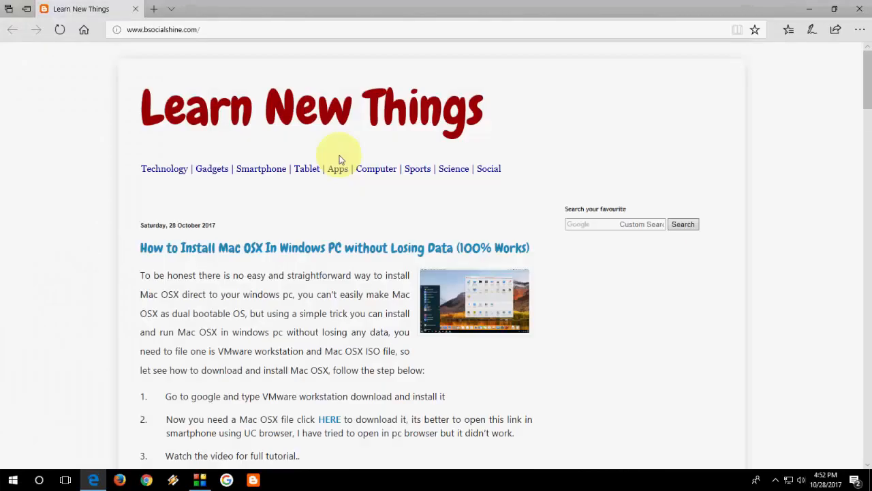